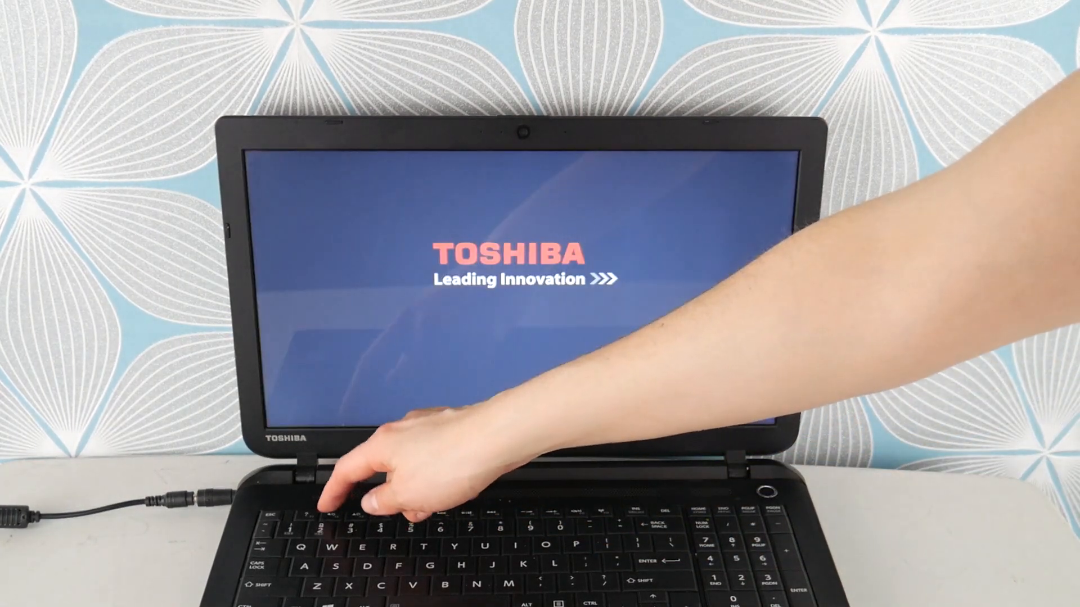
Step: Enter the TOSHIBA Setup Utility with F2 during startup to reach the system information page
{"action": "key", "text": "f2"}
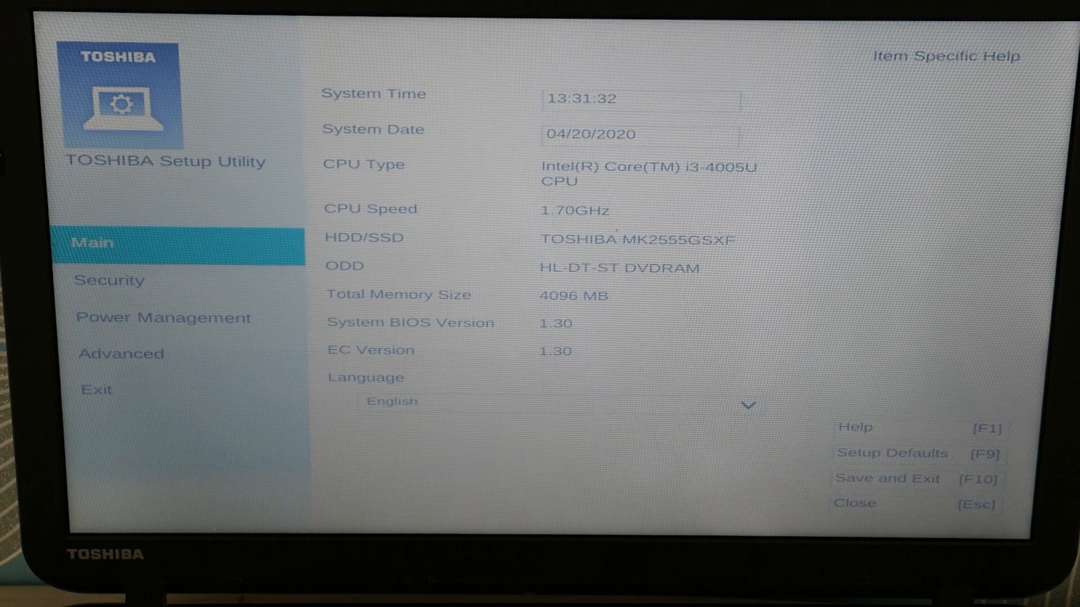
Step: Confirm HDD/SSD first in Change Boot Order under Advanced, then go into System Configuration
{"action": "left_click", "coordinate": [120, 354]}
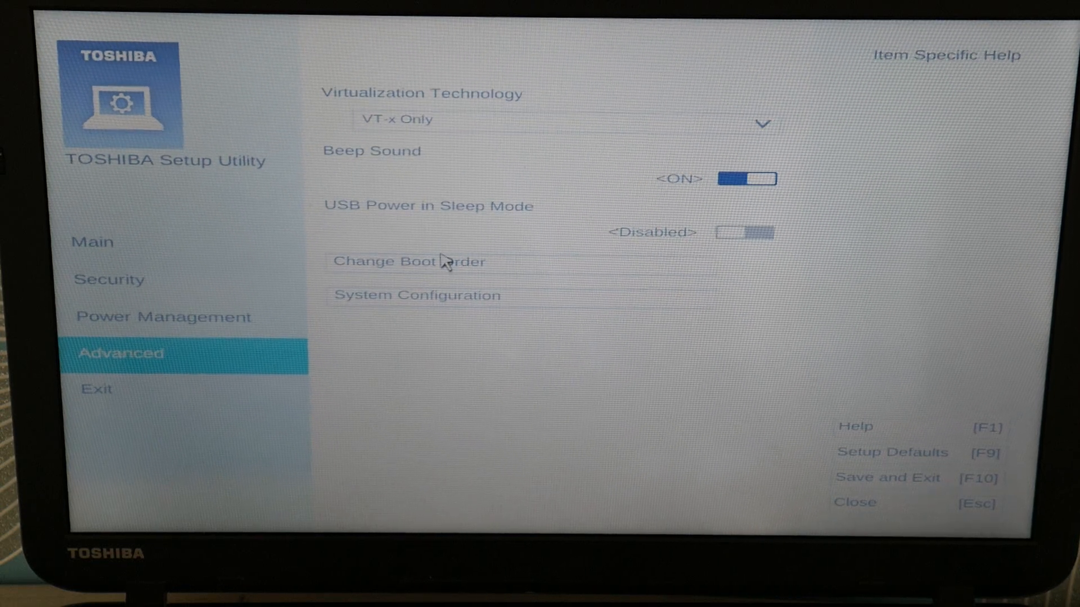
{"action": "left_click", "coordinate": [408, 261]}
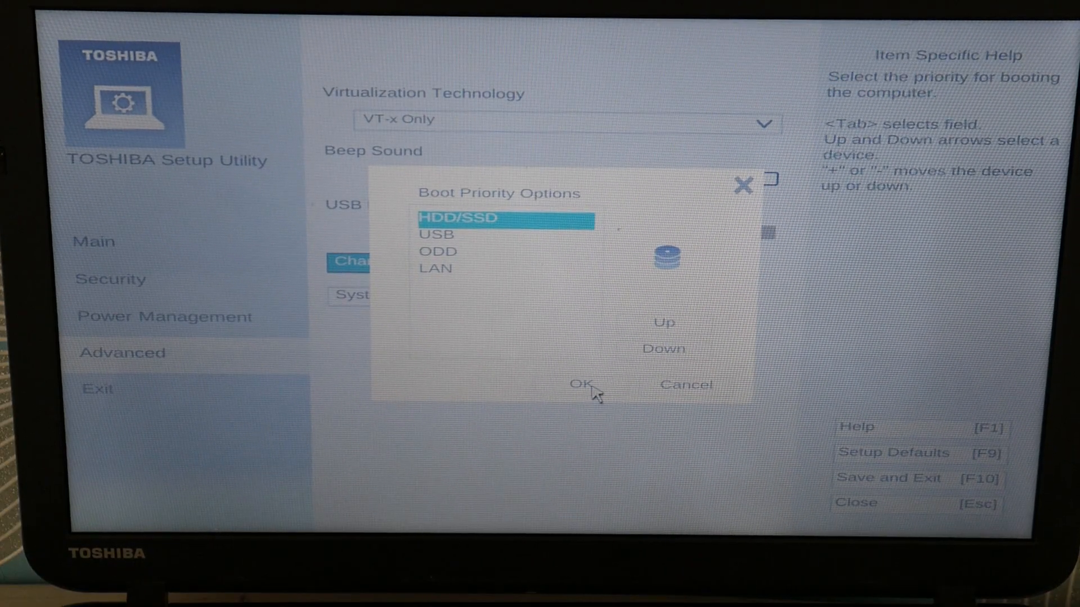
{"action": "left_click", "coordinate": [582, 384]}
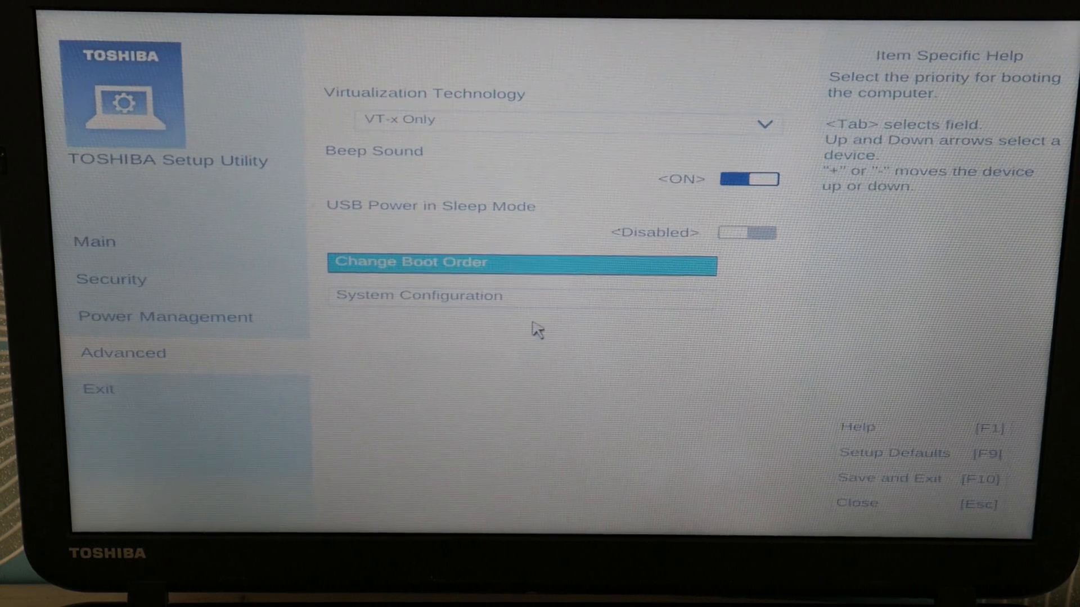
{"action": "left_click", "coordinate": [419, 294]}
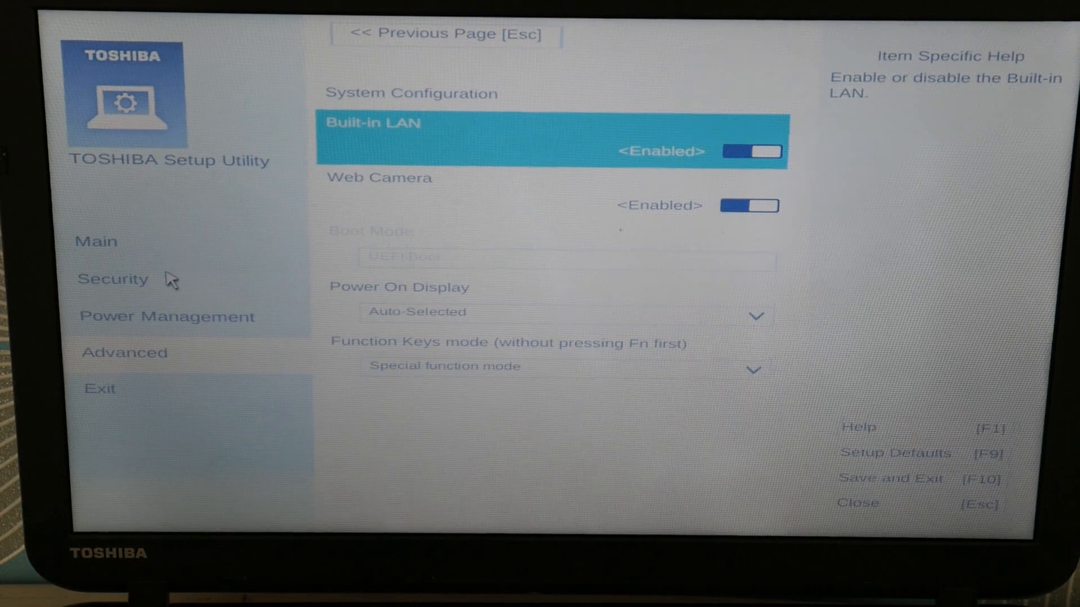
{"action": "mouse_move", "coordinate": [366, 271]}
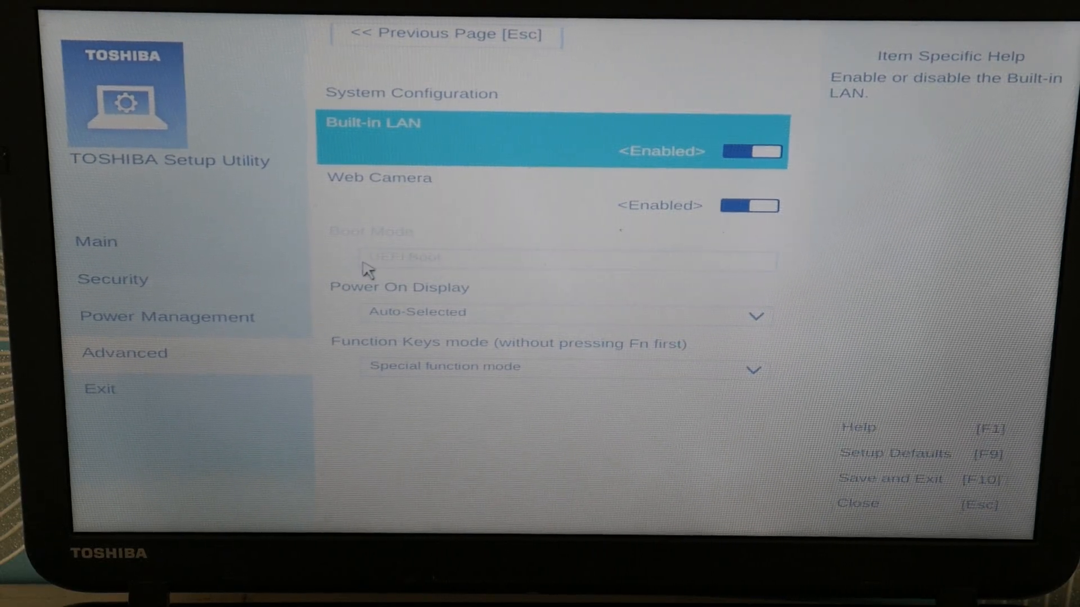
Step: Disable Secure Boot on the Security page and return to the Advanced page
{"action": "left_click", "coordinate": [113, 279]}
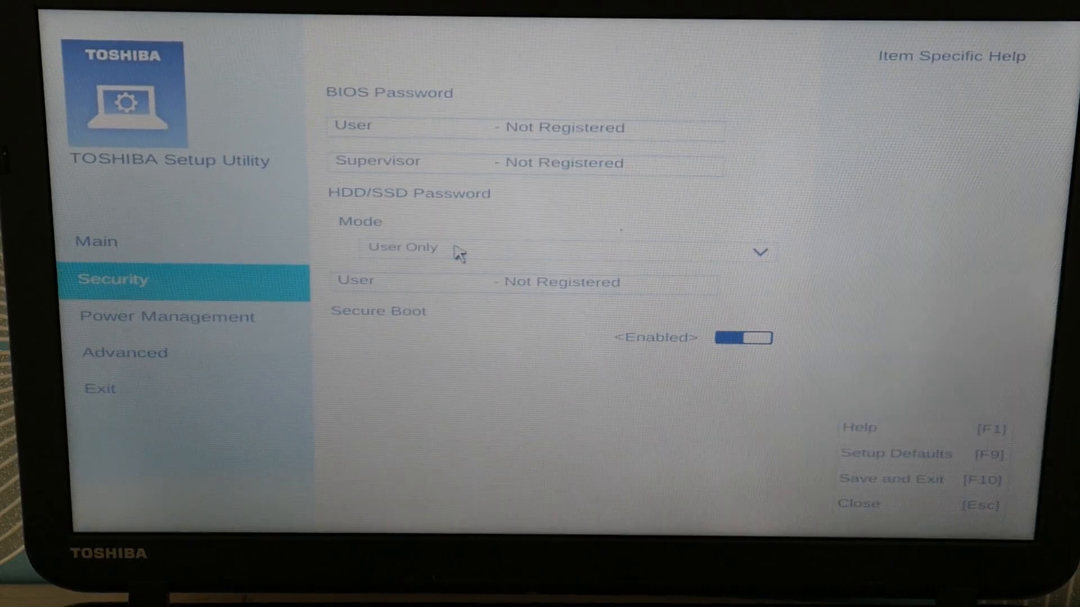
{"action": "left_click", "coordinate": [742, 337]}
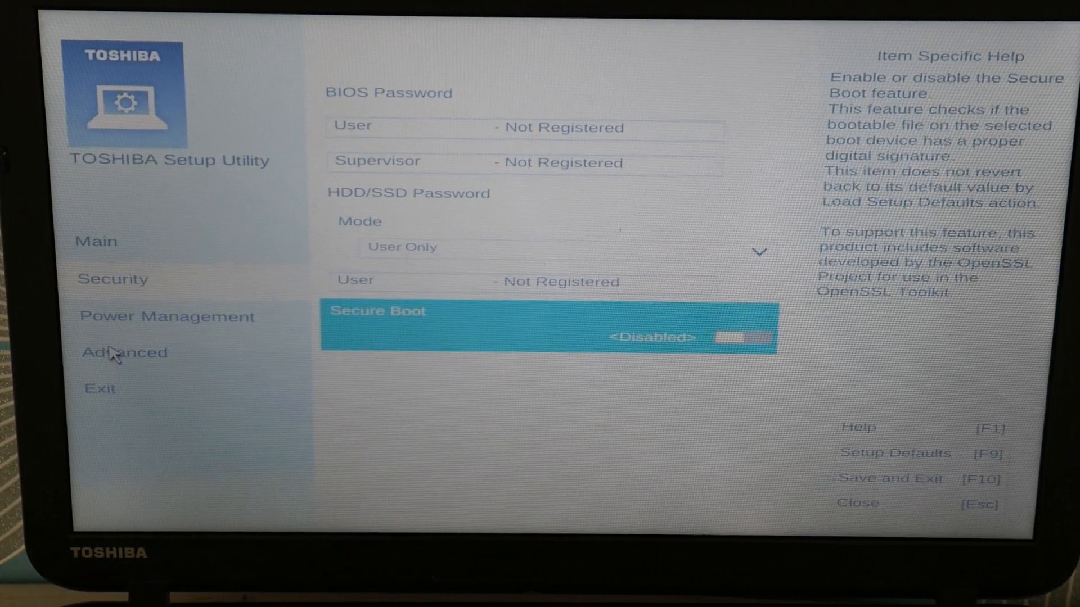
{"action": "left_click", "coordinate": [125, 352]}
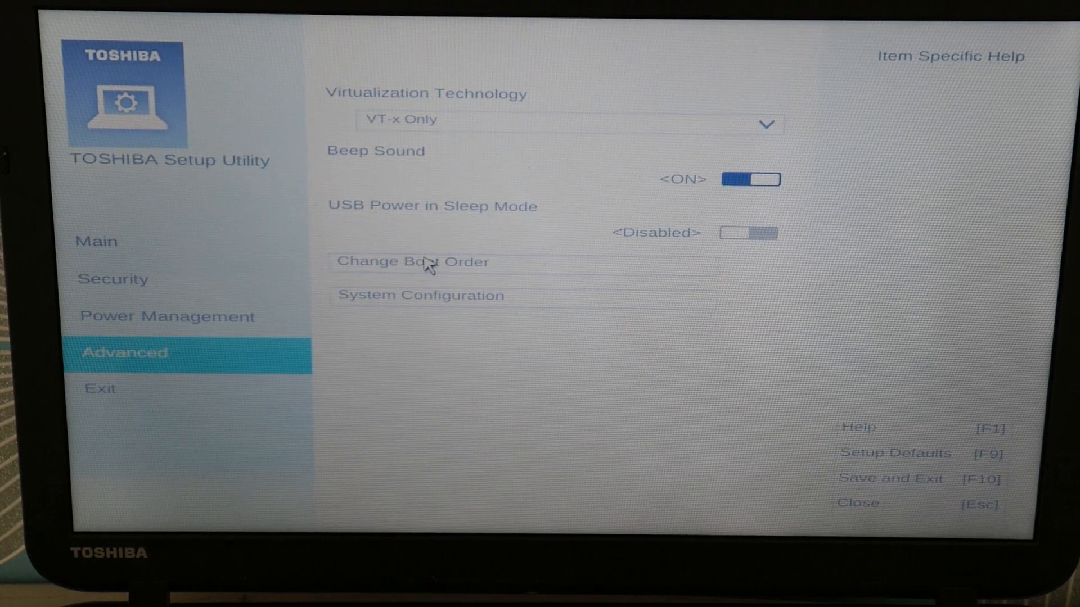
Step: Reopen System Configuration, where Boot Mode is now editable and reads CSM Boot
{"action": "left_click", "coordinate": [412, 262]}
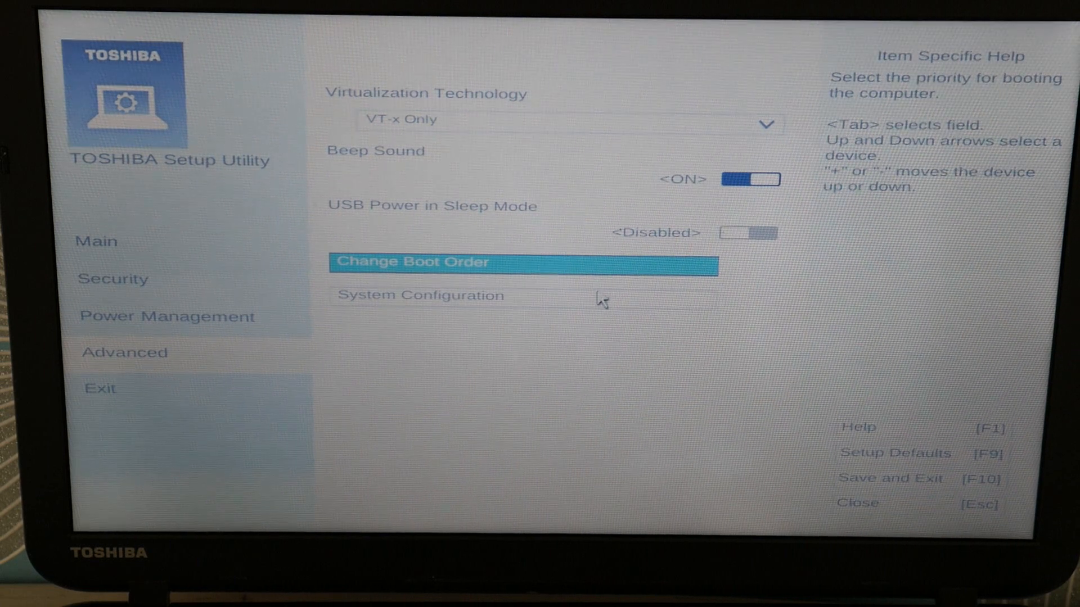
{"action": "left_click", "coordinate": [420, 295]}
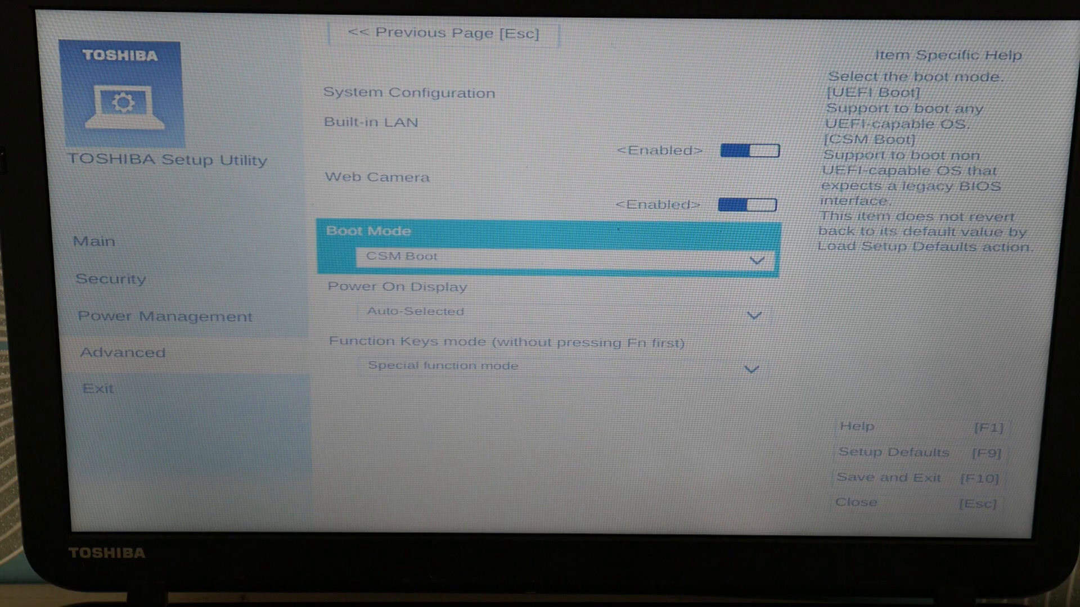
Step: Set Boot Mode to UEFI Boot in System Configuration
{"action": "left_click", "coordinate": [547, 259]}
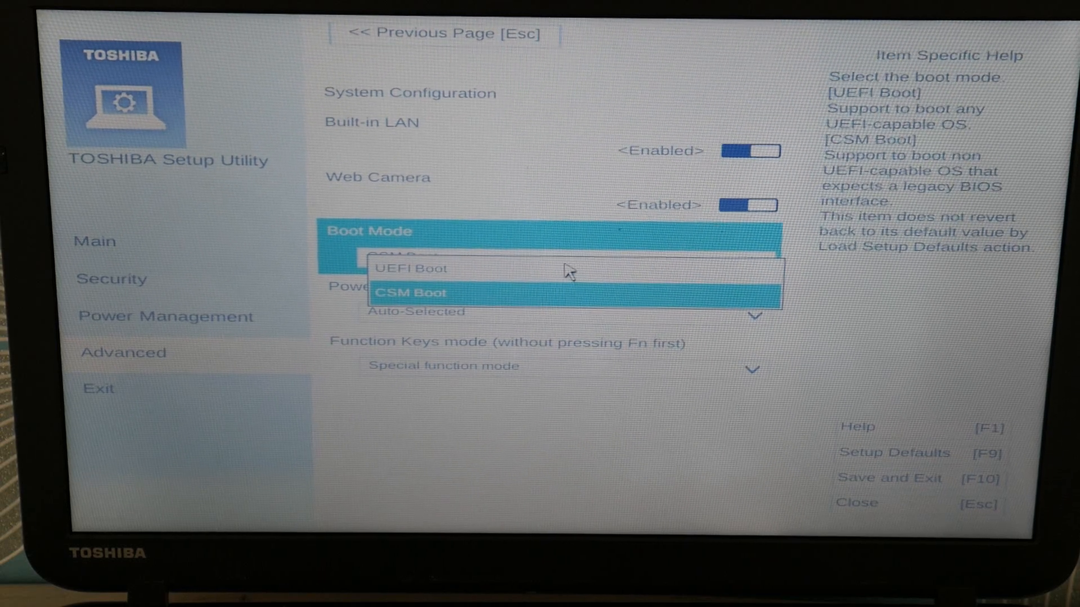
{"action": "left_click", "coordinate": [415, 268]}
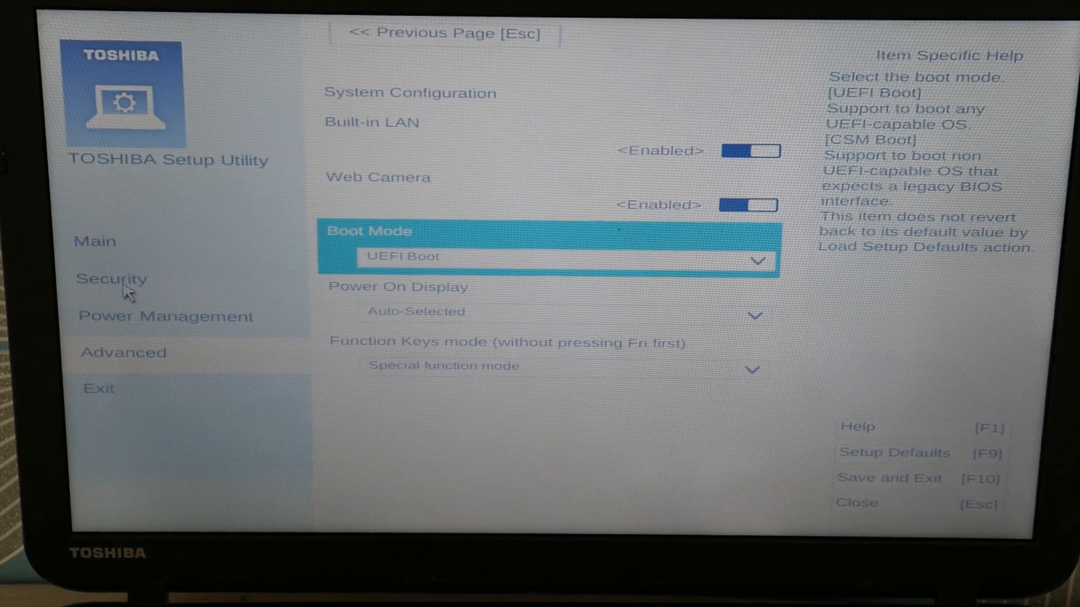
Step: Re-enable Secure Boot on the Security page and choose Save and Exit [F10]
{"action": "left_click", "coordinate": [112, 279]}
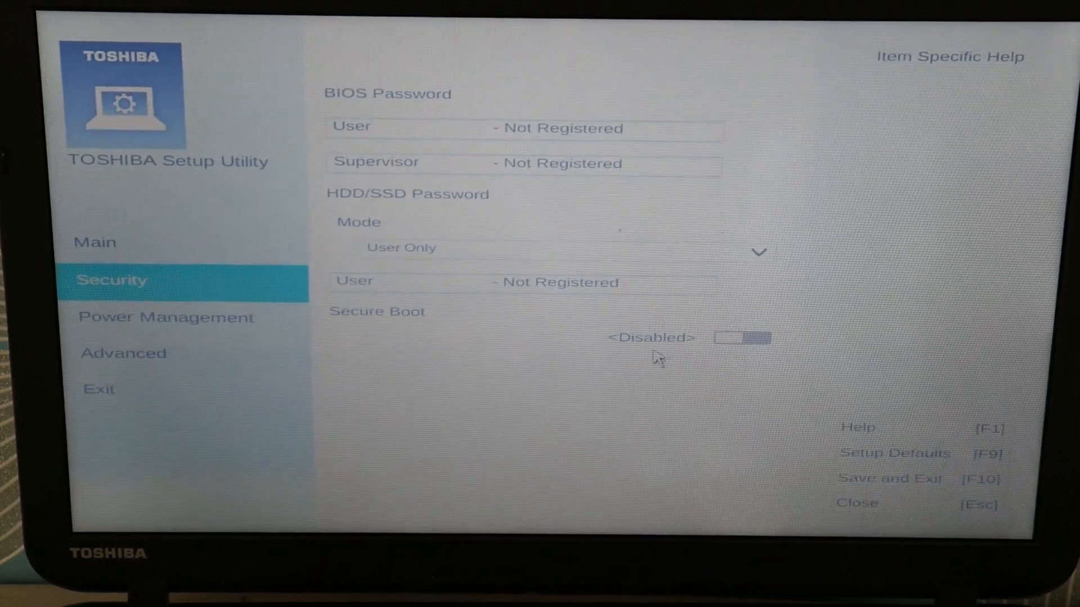
{"action": "left_click", "coordinate": [648, 338]}
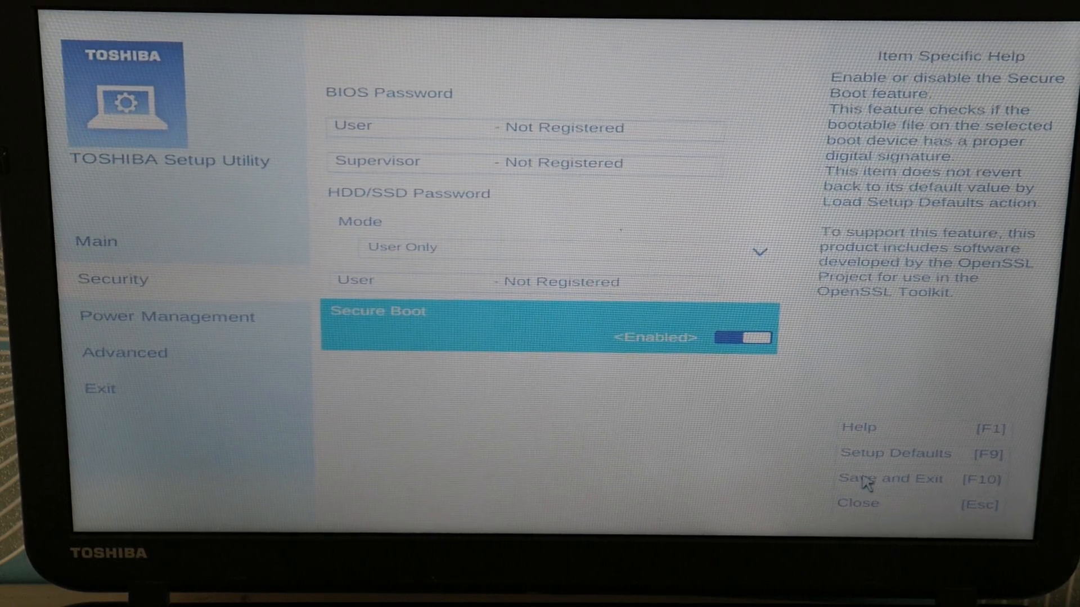
{"action": "left_click", "coordinate": [891, 480]}
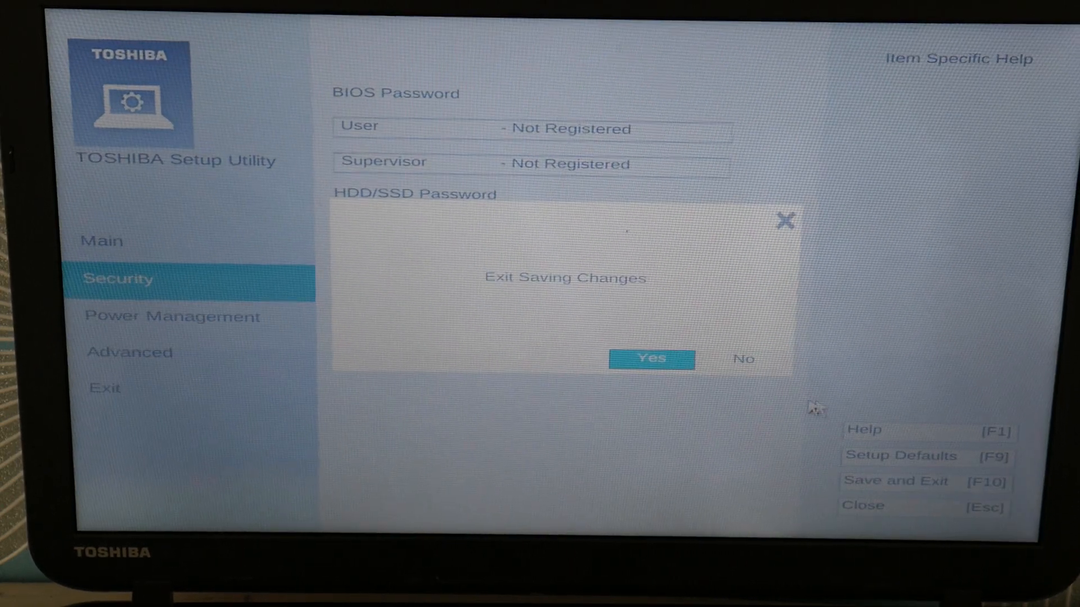